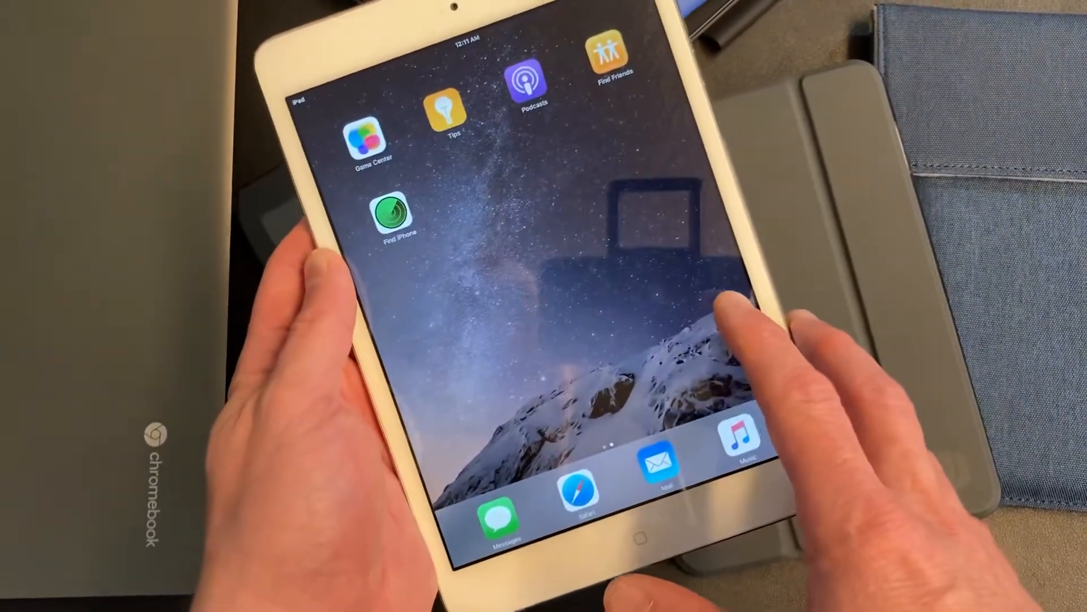
{"action": "scroll", "scroll_direction": "left", "scroll_amount": 3}
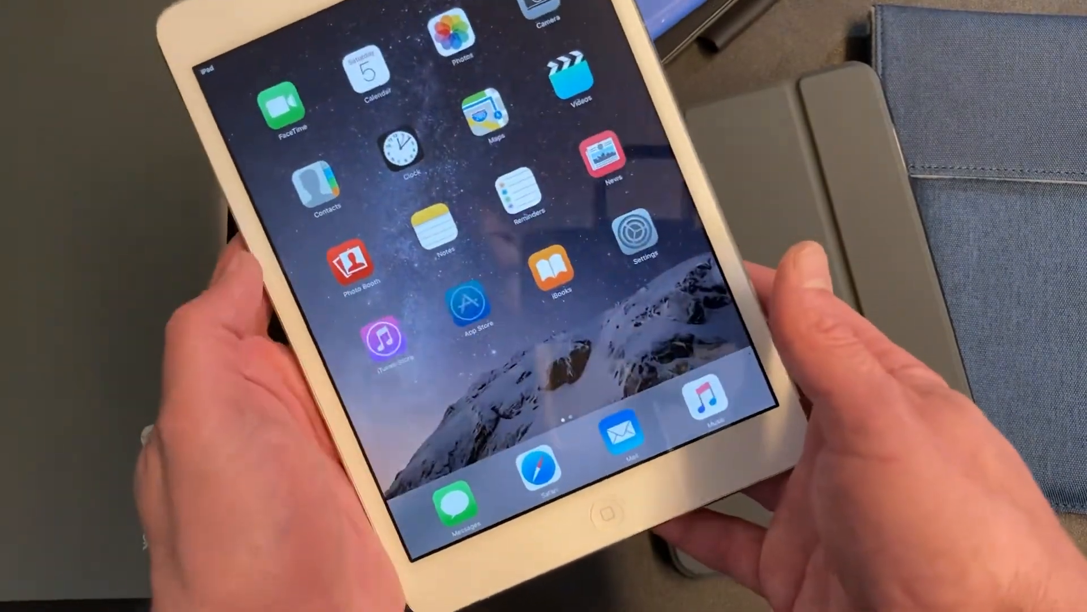
{"action": "left_click", "coordinate": [469, 299]}
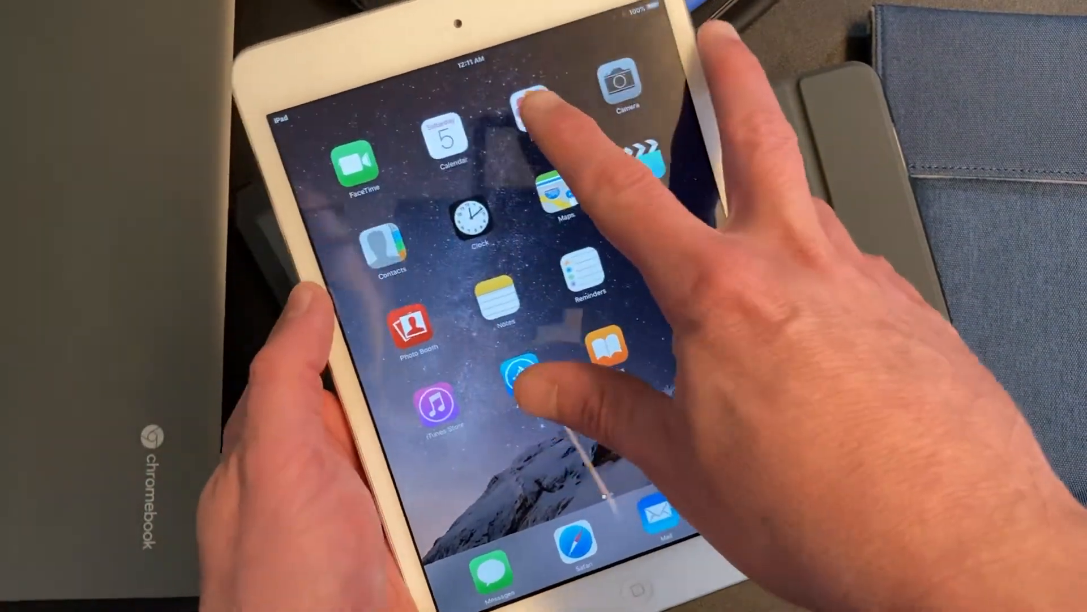
{"action": "left_click", "coordinate": [531, 104]}
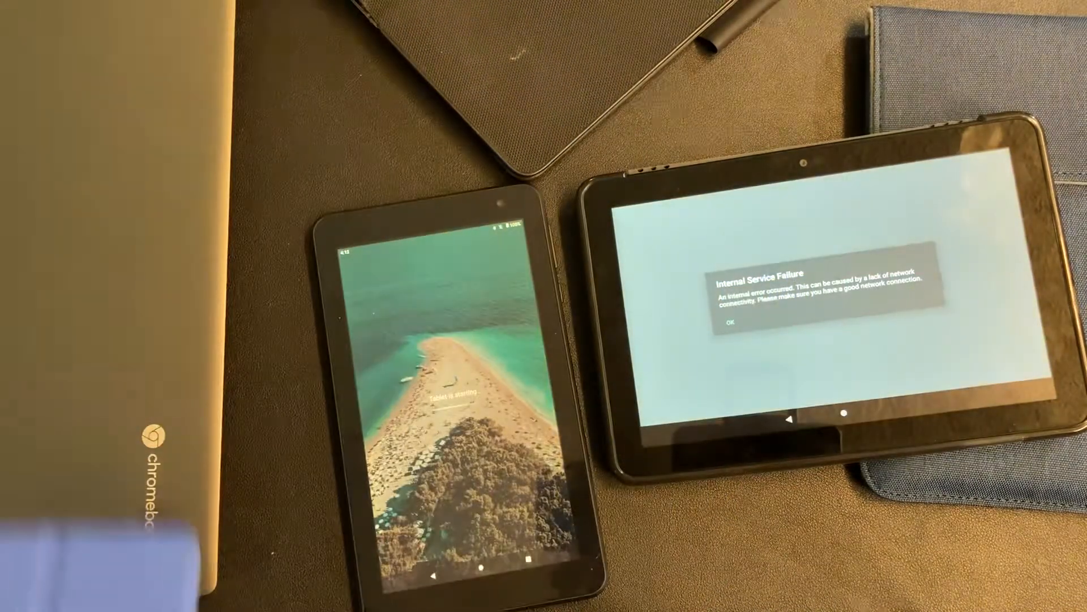
{"action": "left_click", "coordinate": [733, 324]}
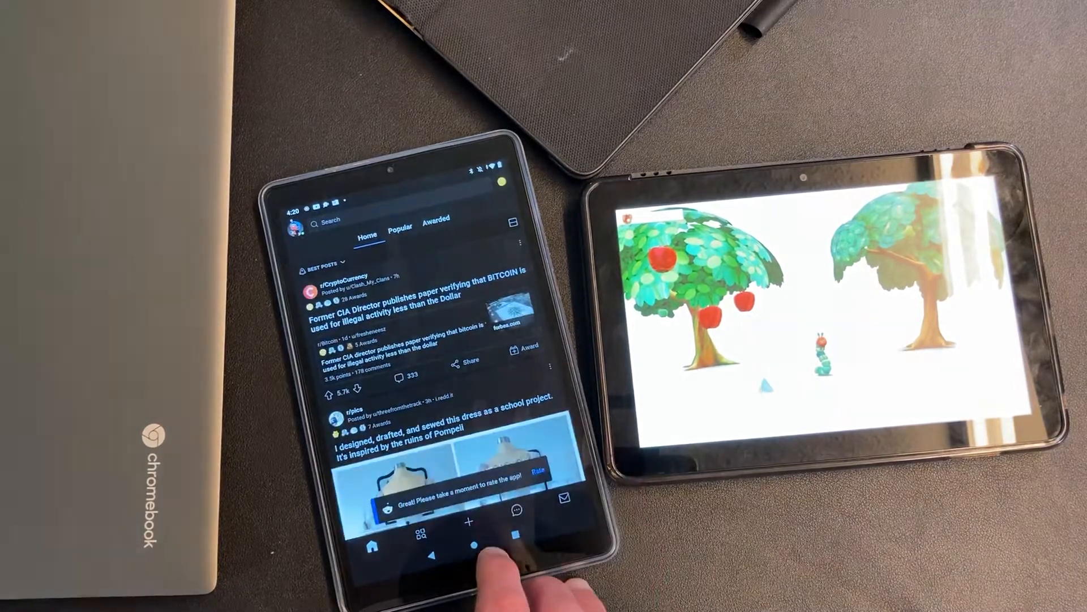
{"action": "left_click", "coordinate": [449, 545]}
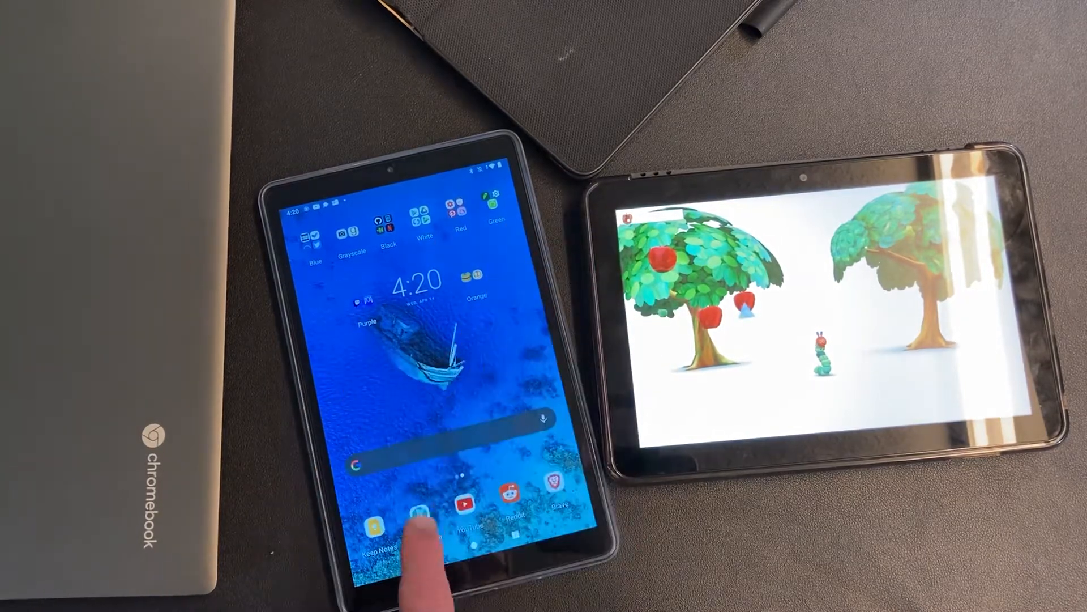
{"action": "left_click", "coordinate": [410, 512]}
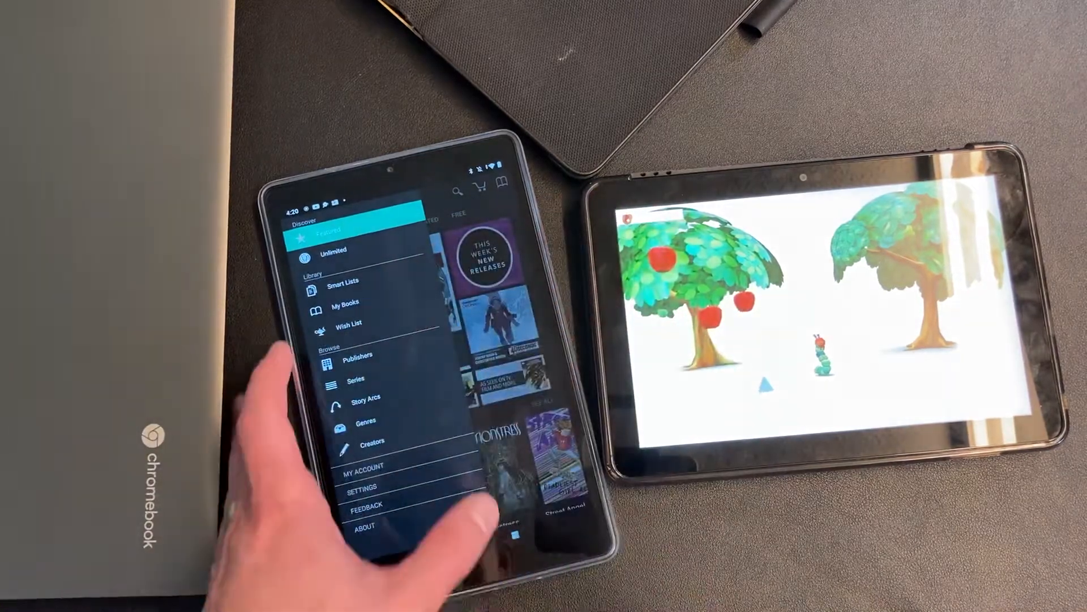
{"action": "left_click", "coordinate": [344, 281]}
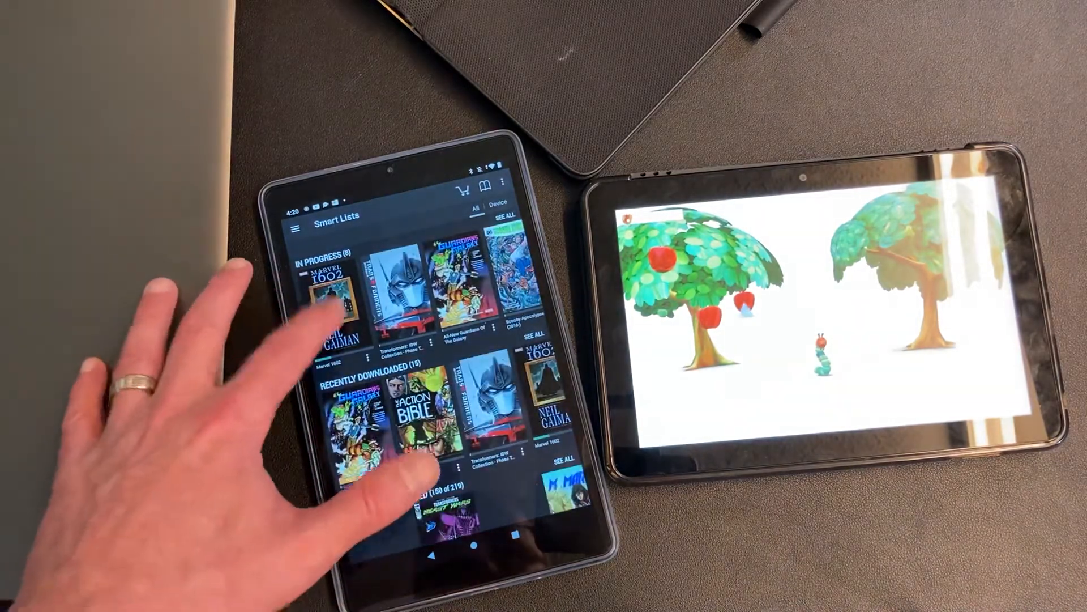
{"action": "left_click", "coordinate": [327, 298]}
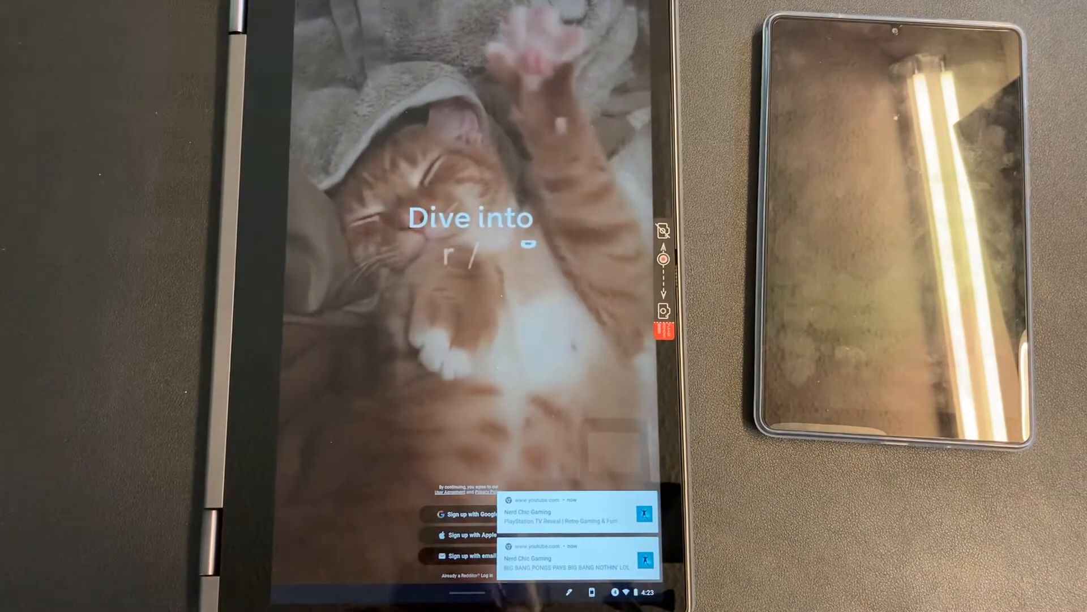
{"action": "left_click", "coordinate": [472, 514]}
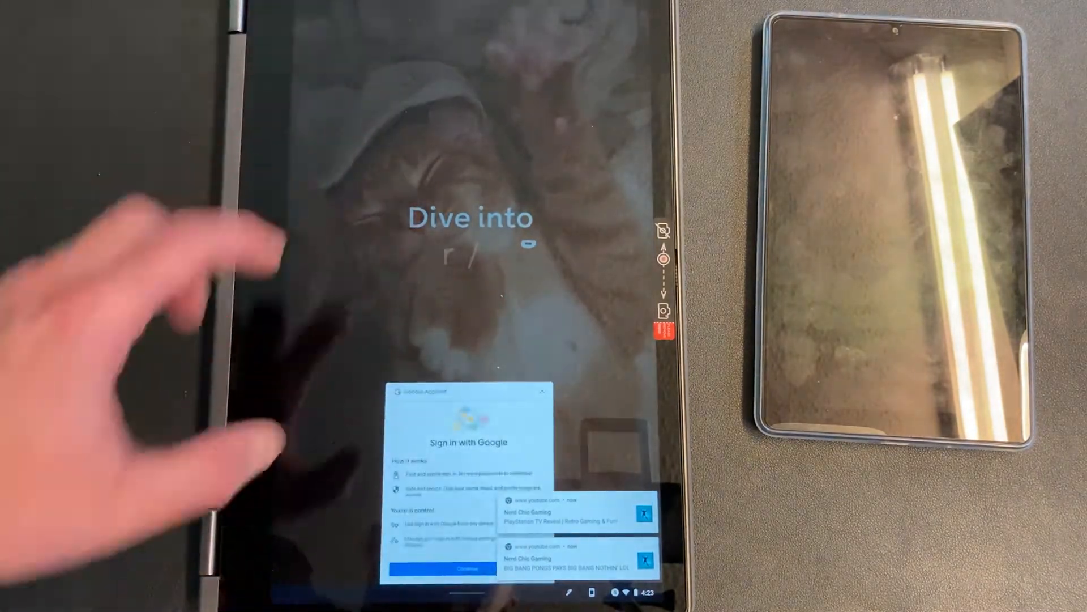